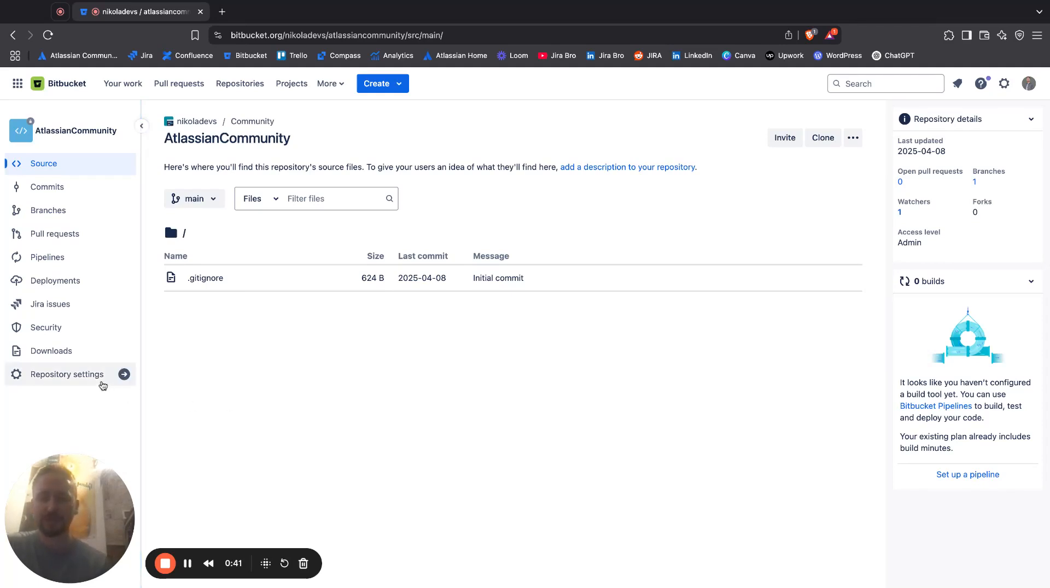
Step: Go to Repository settings and the Branch restrictions page under Workflow
{"action": "left_click", "coordinate": [67, 374]}
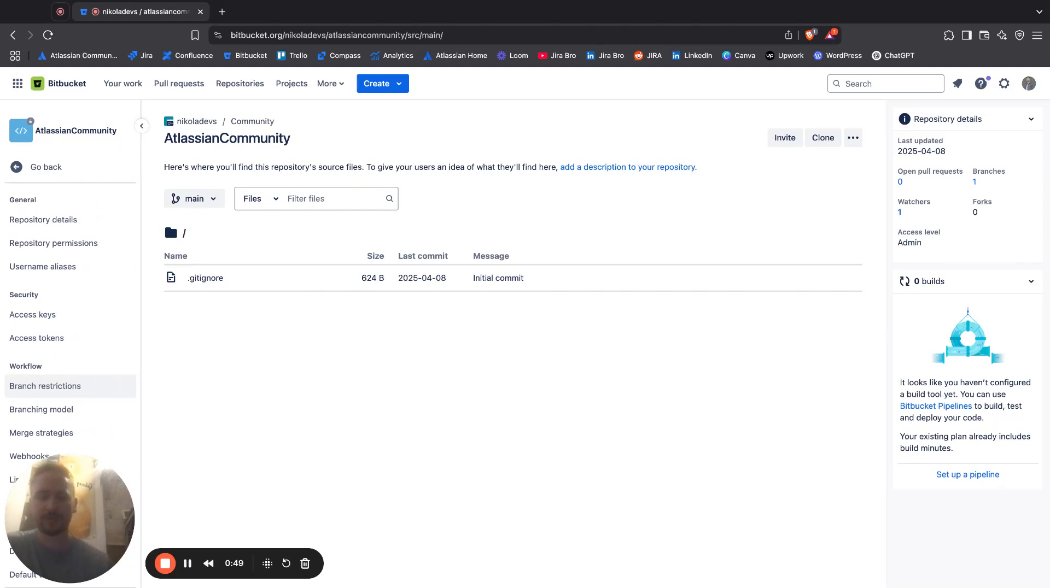
{"action": "left_click", "coordinate": [45, 386]}
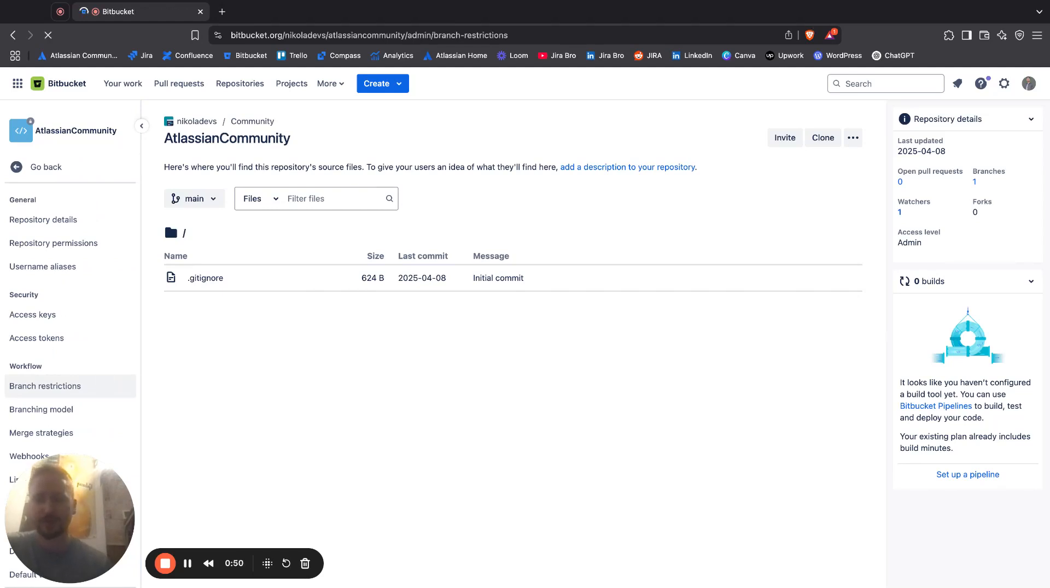
{"action": "left_click", "coordinate": [45, 381]}
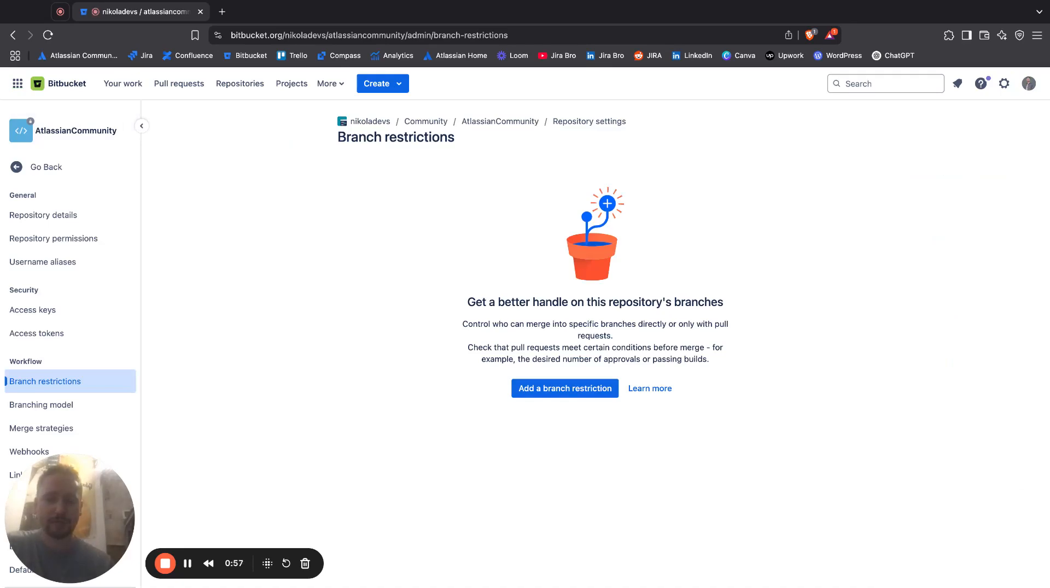
{"action": "mouse_move", "coordinate": [355, 423]}
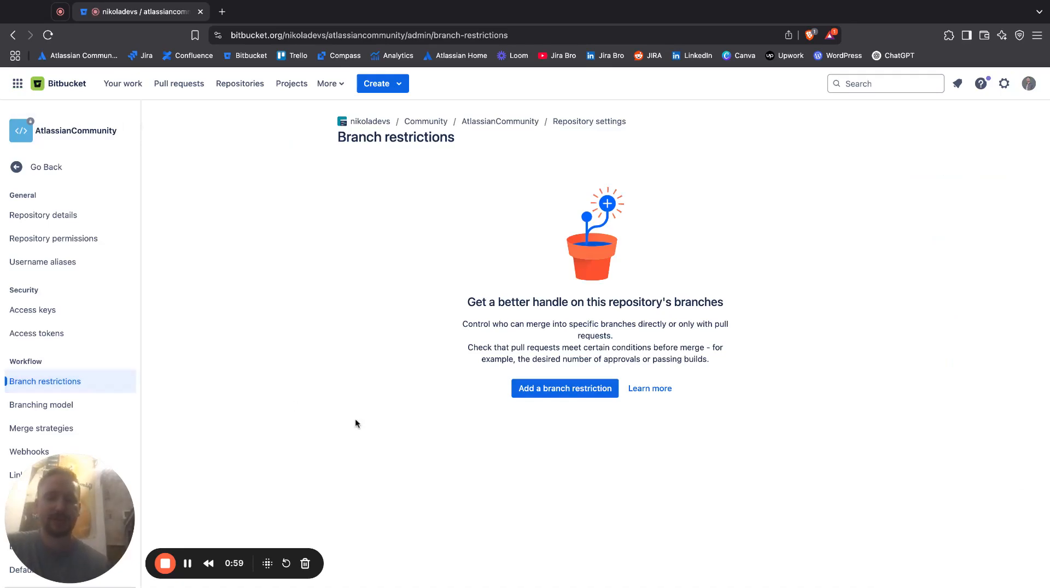
Step: Add a branch restriction selecting branches by branch type, with the type list shown
{"action": "left_click", "coordinate": [565, 388]}
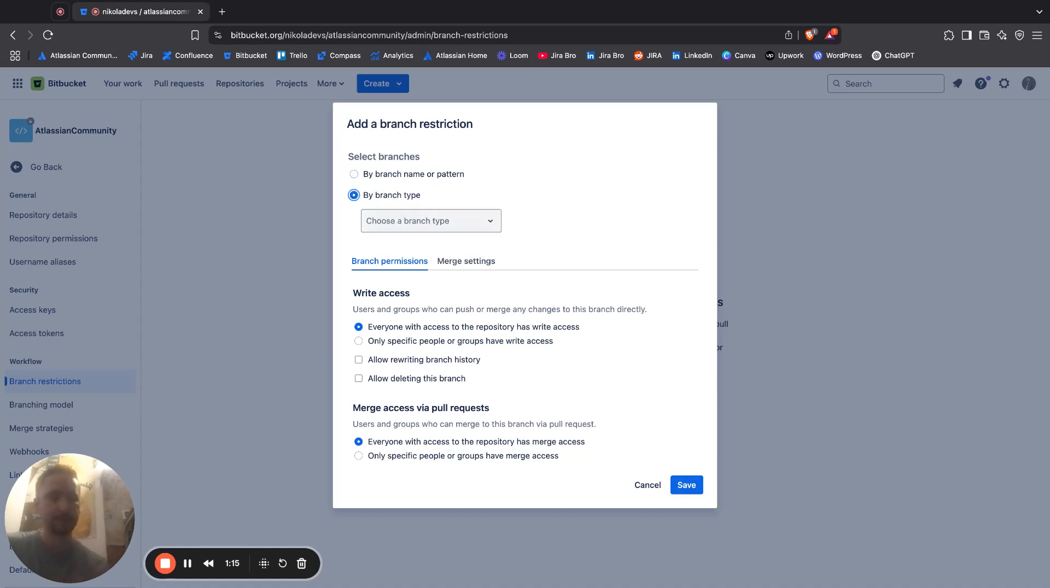
{"action": "left_click", "coordinate": [430, 221]}
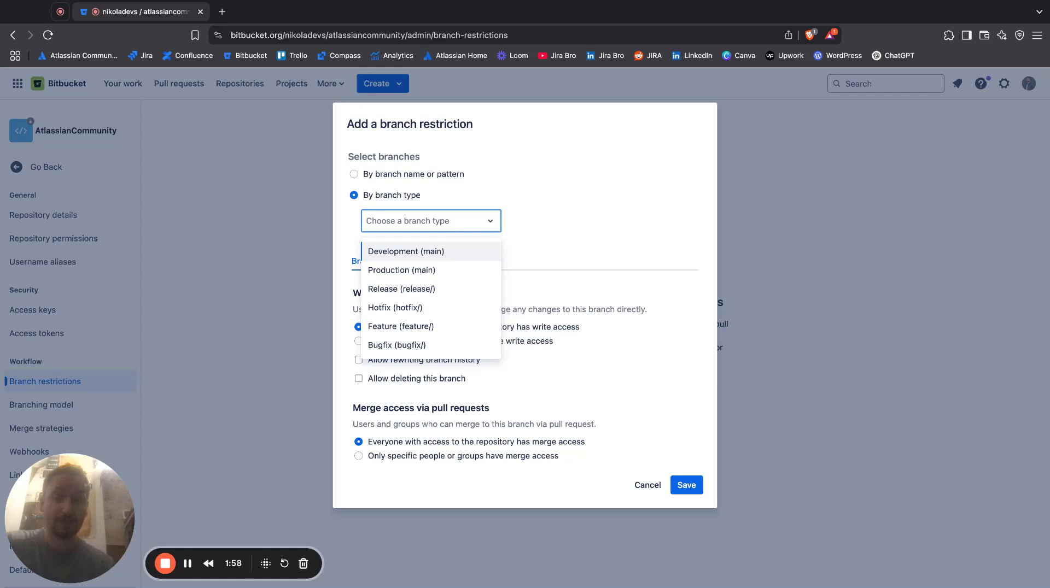
{"action": "mouse_move", "coordinate": [451, 285]}
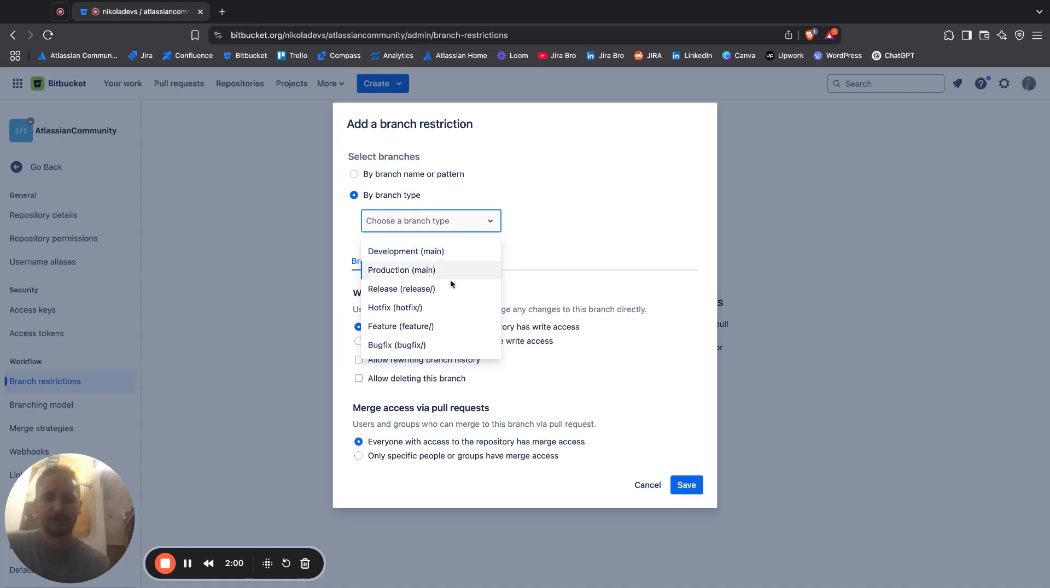
Step: Target Release (release/) branches and allow write access only to specific people or groups
{"action": "left_click", "coordinate": [401, 289]}
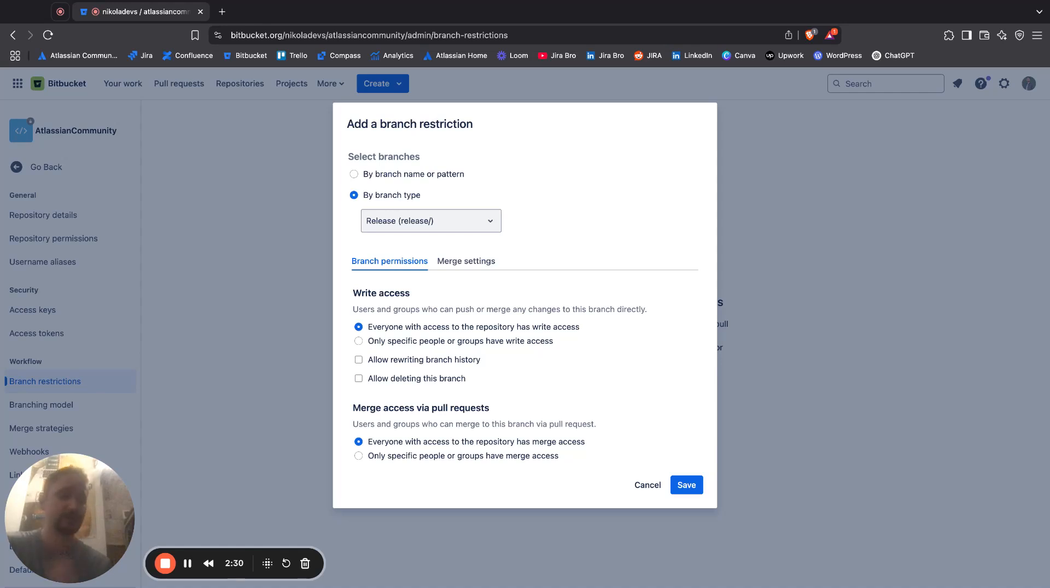
{"action": "mouse_move", "coordinate": [368, 300]}
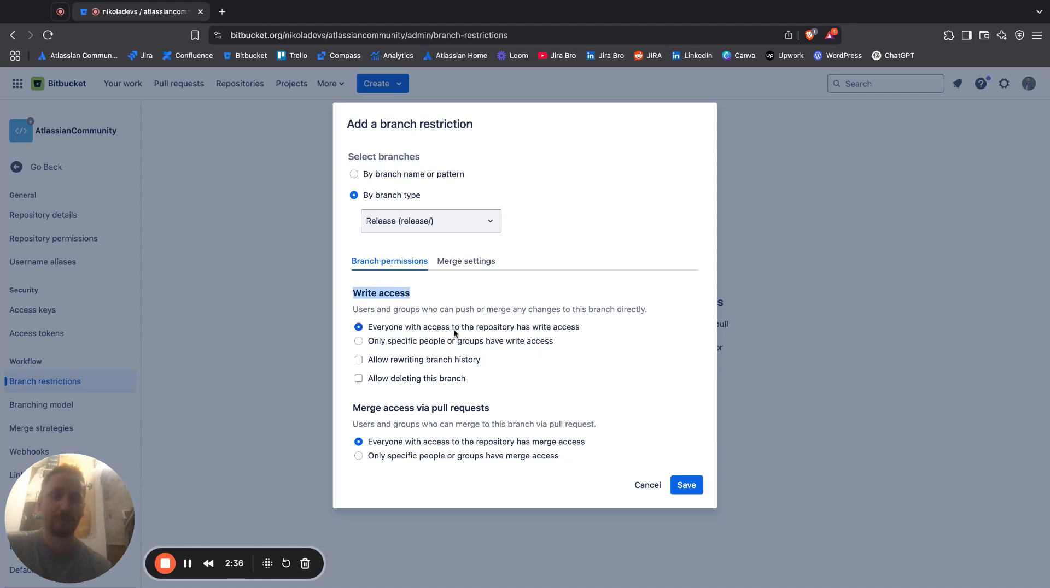
{"action": "mouse_move", "coordinate": [398, 335]}
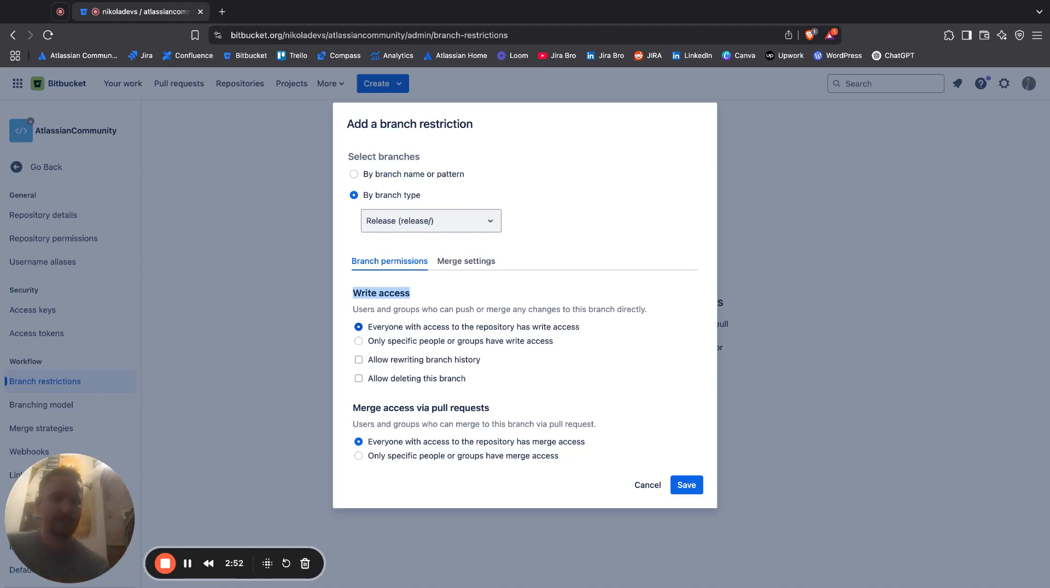
{"action": "mouse_move", "coordinate": [437, 295]}
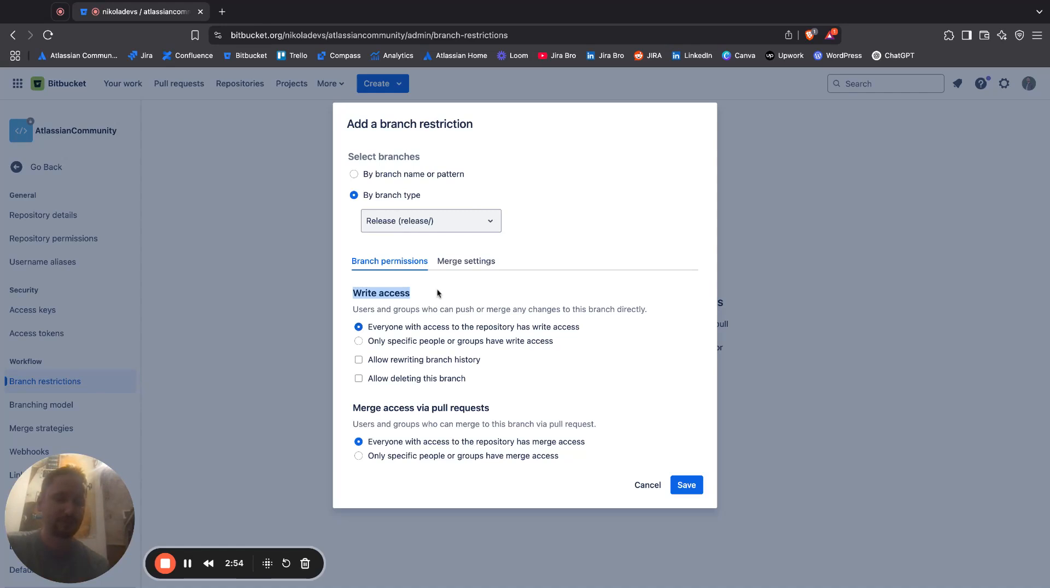
{"action": "left_click", "coordinate": [359, 342]}
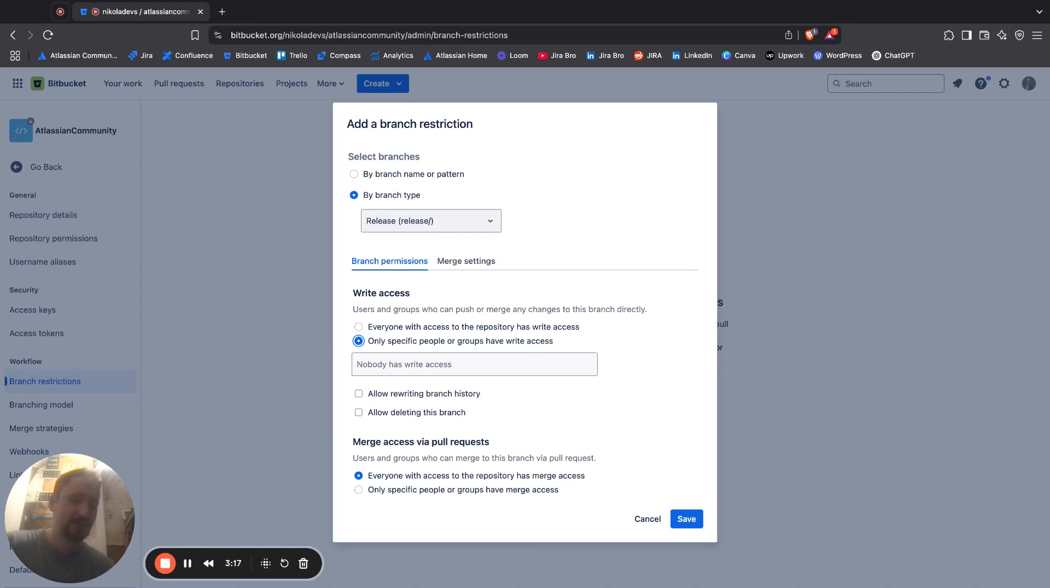
Step: Add the user matching 'nikola' to the release branch write-access list
{"action": "left_click", "coordinate": [474, 365]}
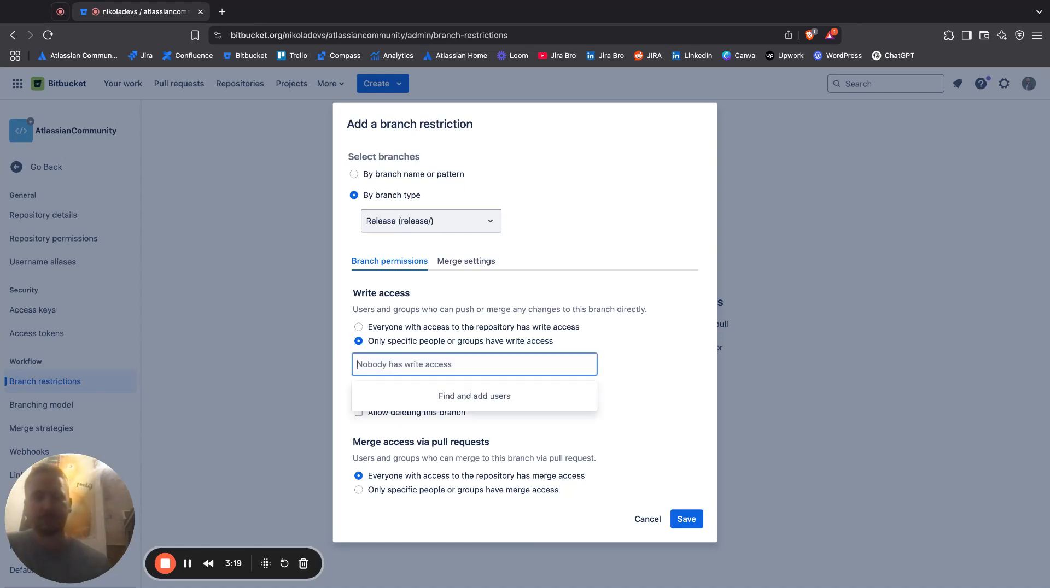
{"action": "type", "text": "nikola"}
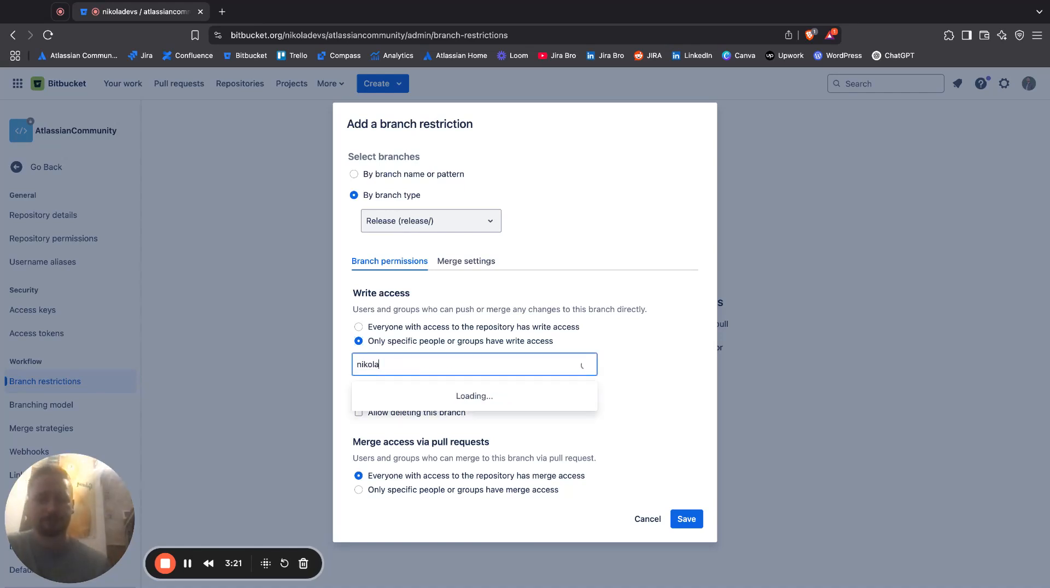
{"action": "left_click", "coordinate": [473, 396]}
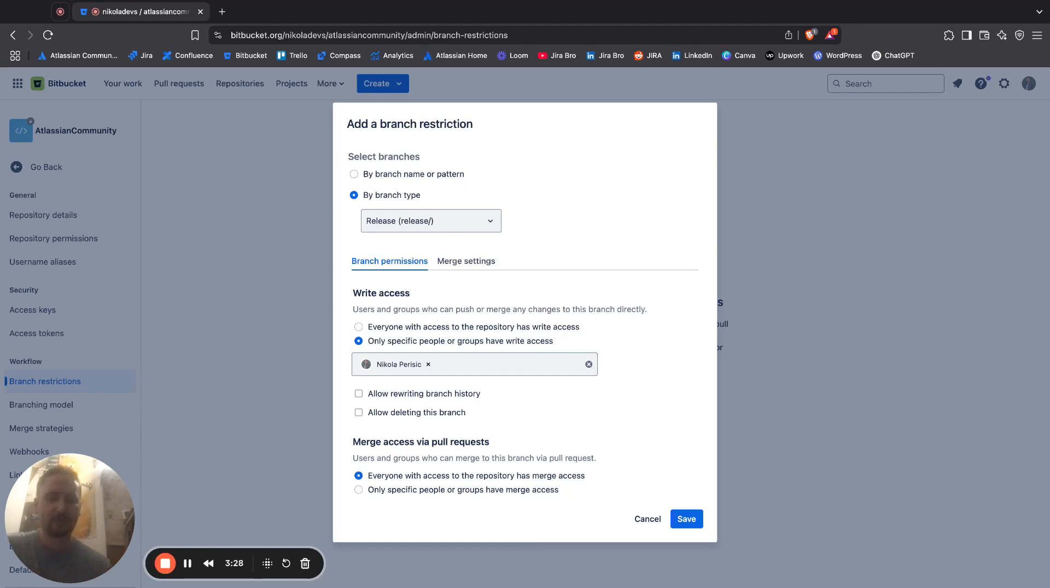
{"action": "mouse_move", "coordinate": [580, 383]}
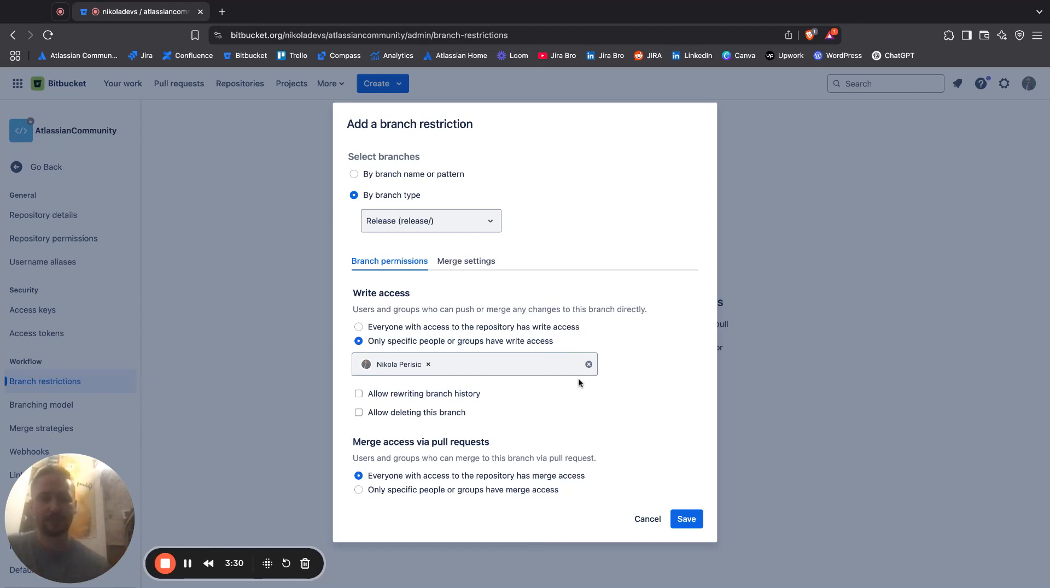
{"action": "mouse_move", "coordinate": [421, 405]}
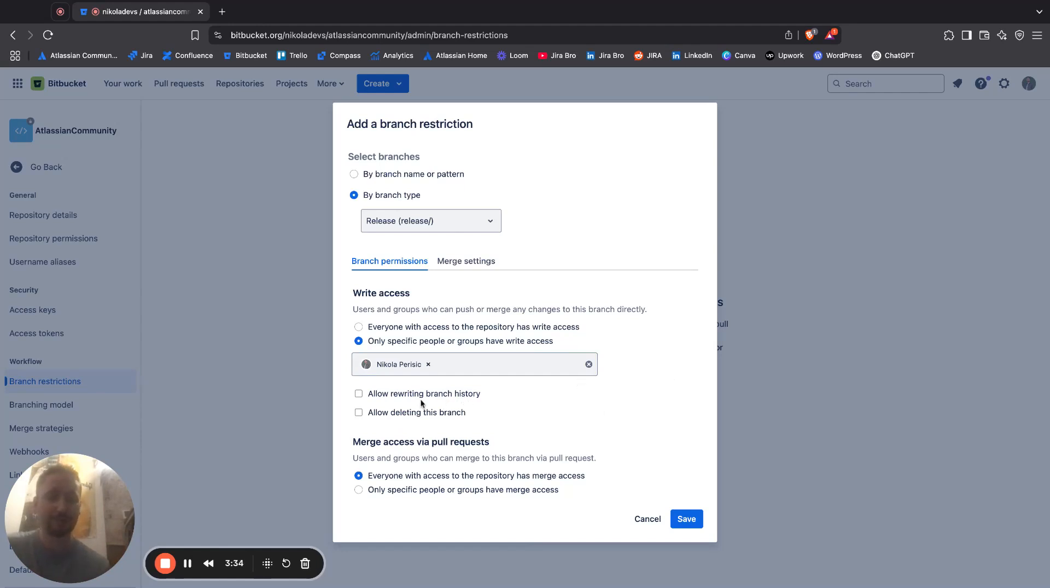
{"action": "mouse_move", "coordinate": [474, 423]}
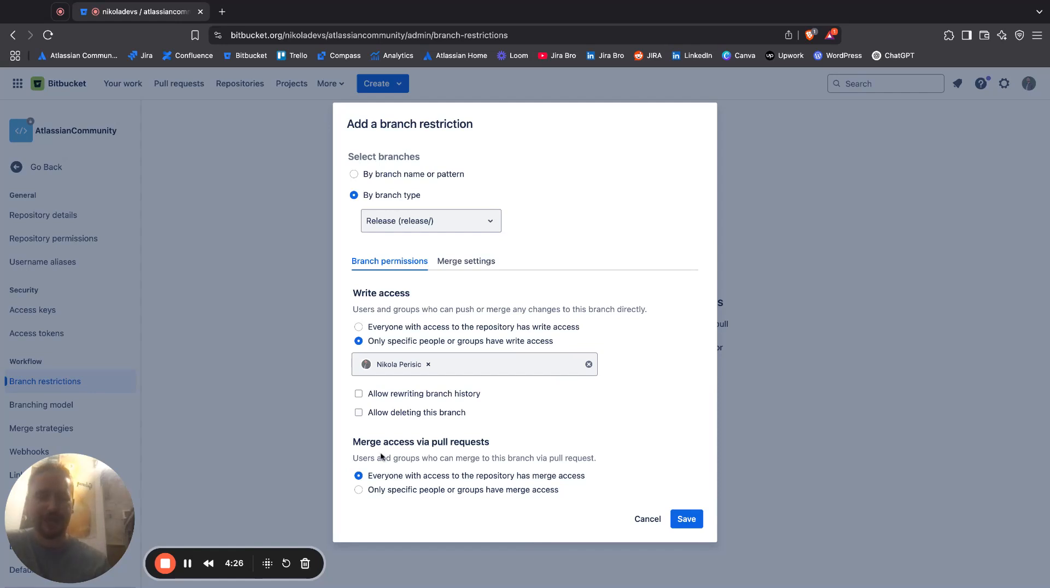
{"action": "mouse_move", "coordinate": [492, 402]}
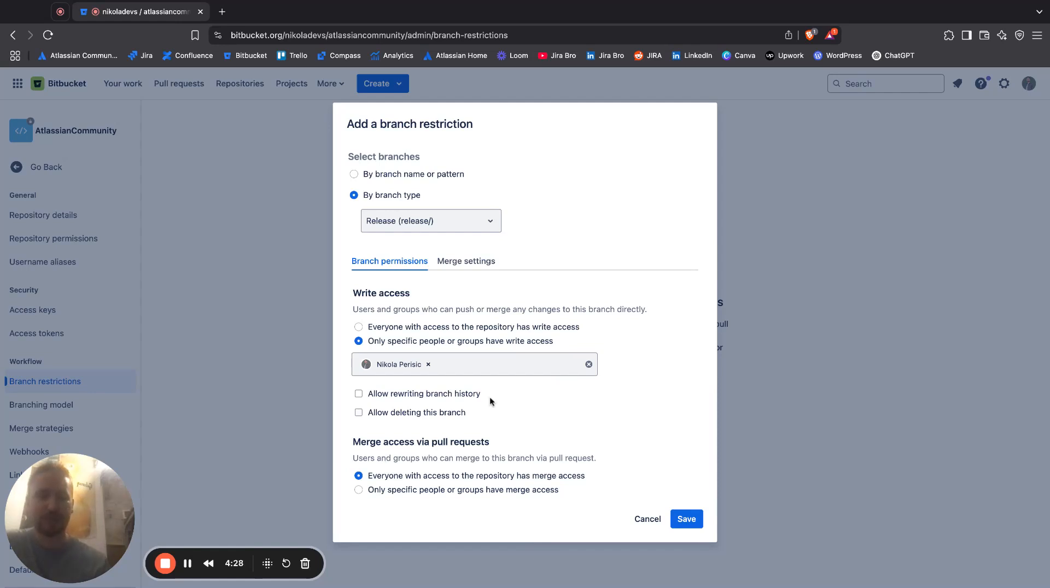
{"action": "mouse_move", "coordinate": [393, 509]}
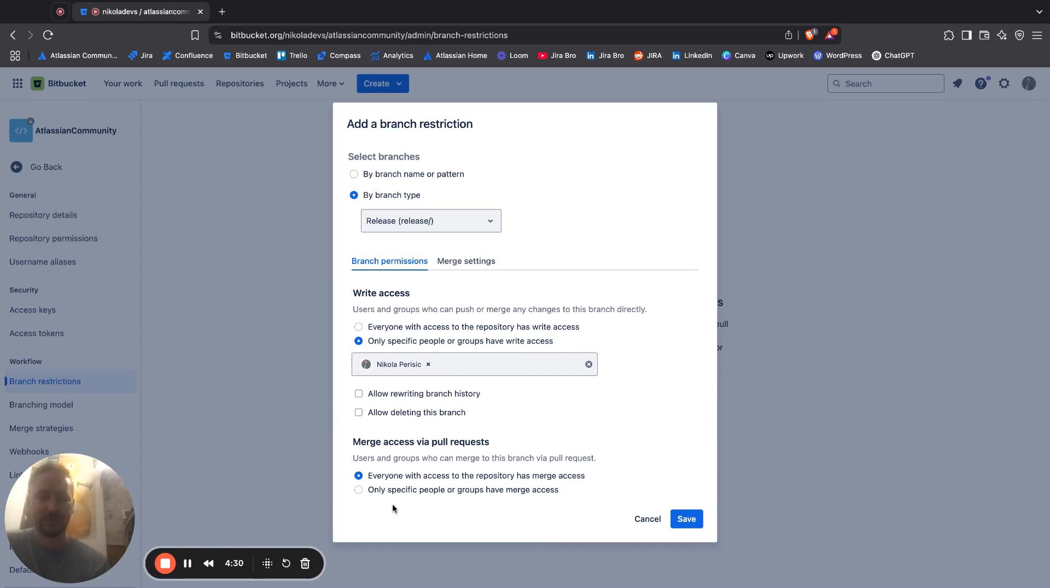
{"action": "mouse_move", "coordinate": [578, 487]}
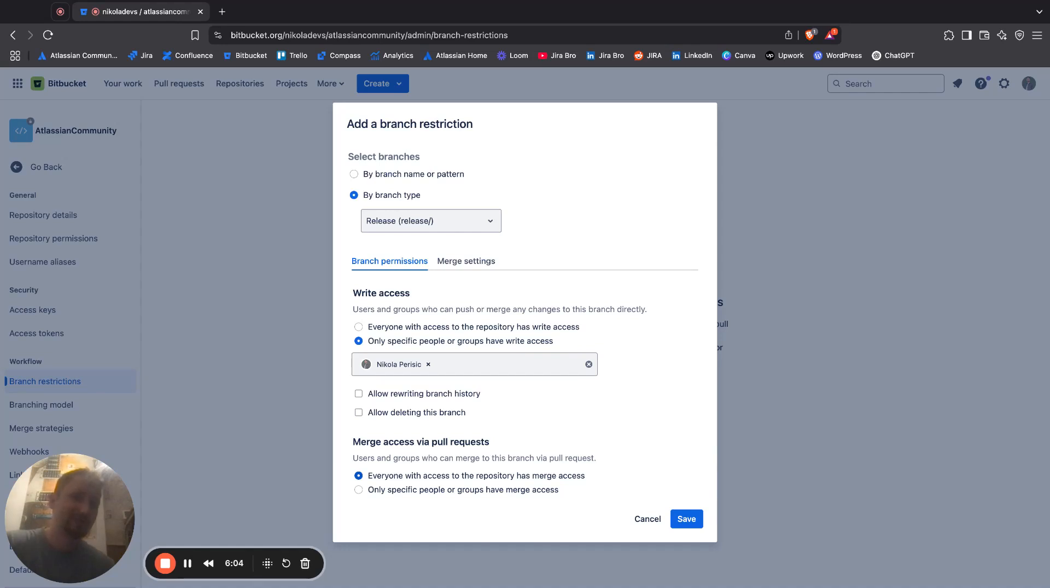
Step: Limit merge access via pull requests to specific people and show the Merge settings
{"action": "left_click", "coordinate": [359, 489]}
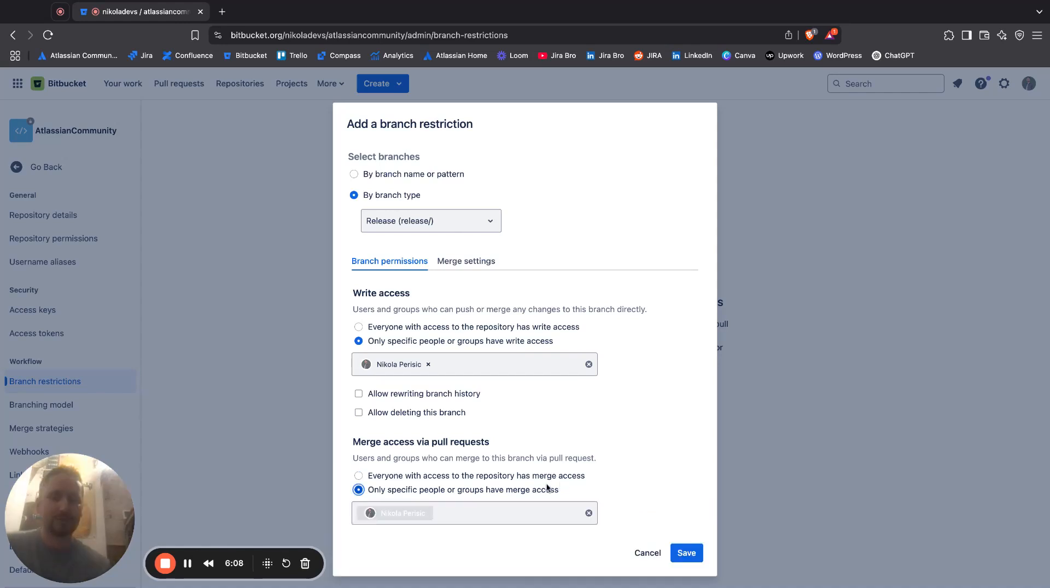
{"action": "mouse_move", "coordinate": [636, 467]}
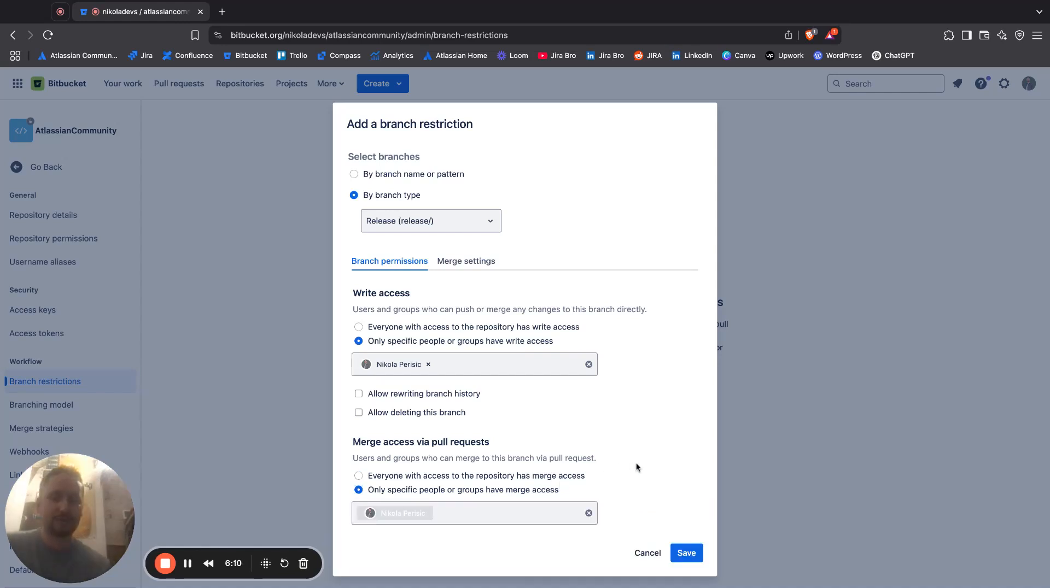
{"action": "mouse_move", "coordinate": [646, 494]}
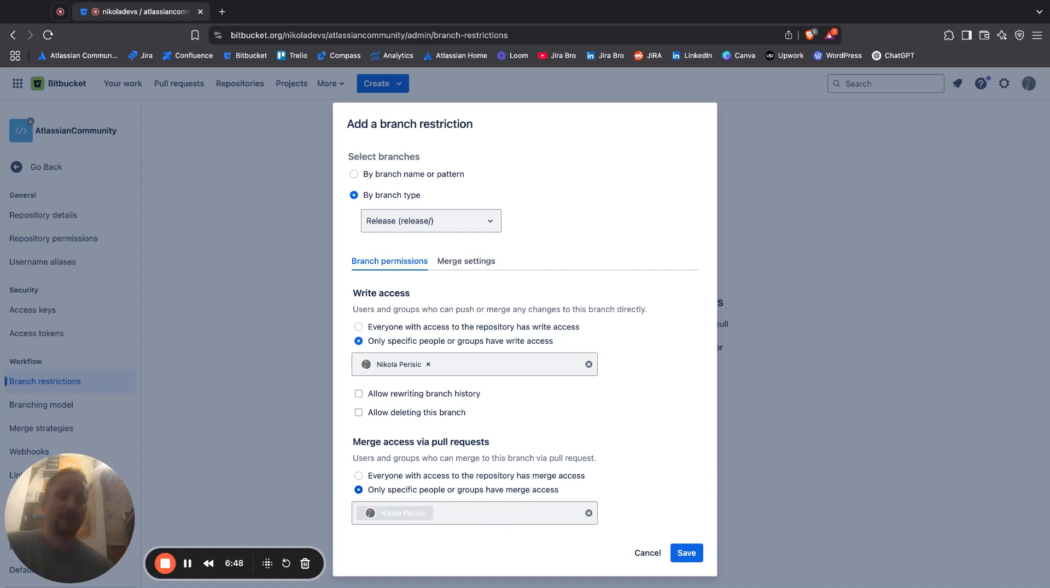
{"action": "left_click", "coordinate": [466, 261]}
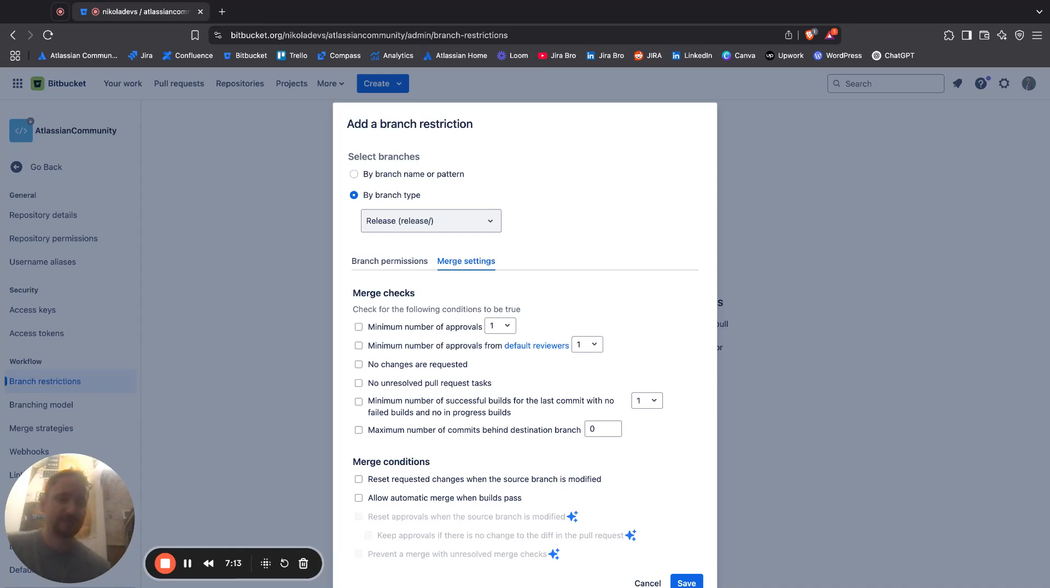
Step: Require a minimum of 1 approval and follow the default reviewers link
{"action": "left_click", "coordinate": [359, 327]}
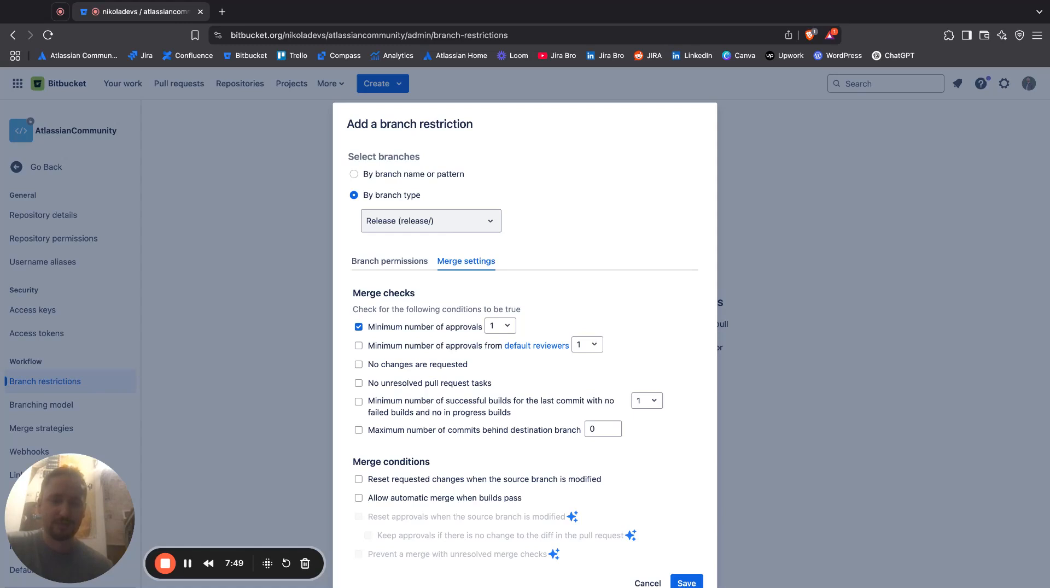
{"action": "mouse_move", "coordinate": [567, 339]}
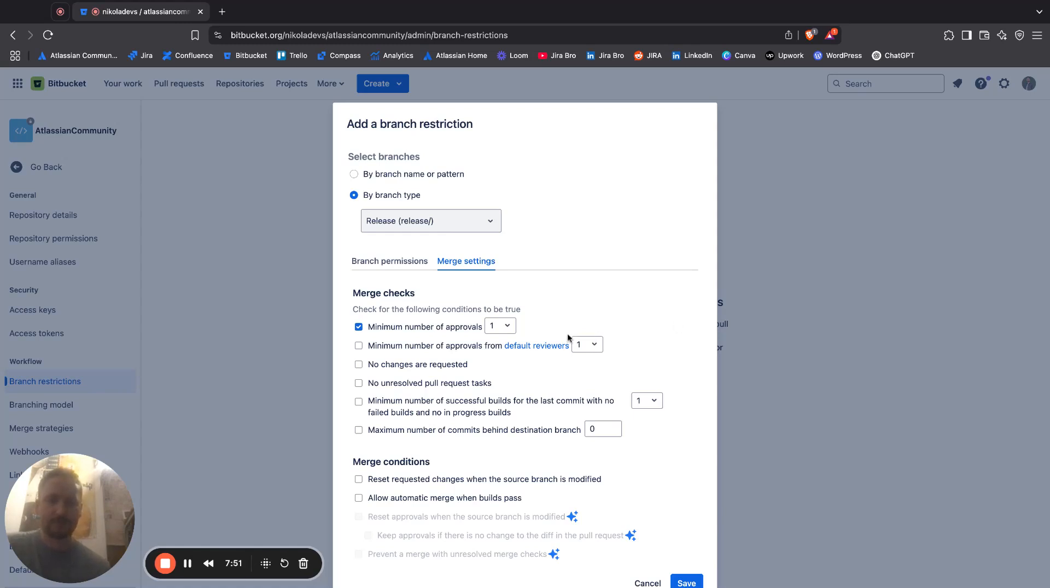
{"action": "left_click", "coordinate": [536, 346]}
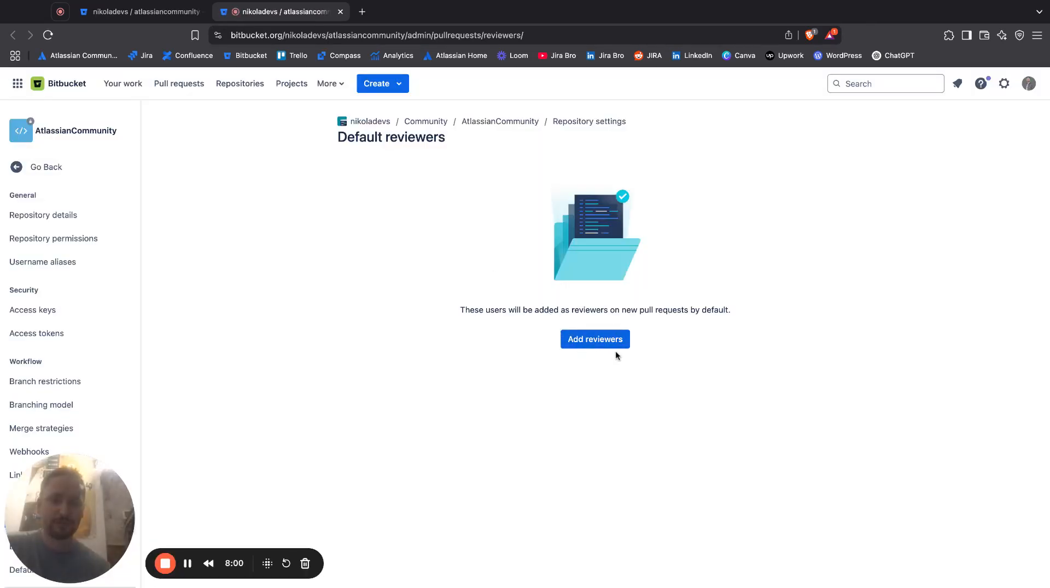
Step: Add the user matching 'nikola' as a default reviewer and confirm
{"action": "left_click", "coordinate": [594, 339]}
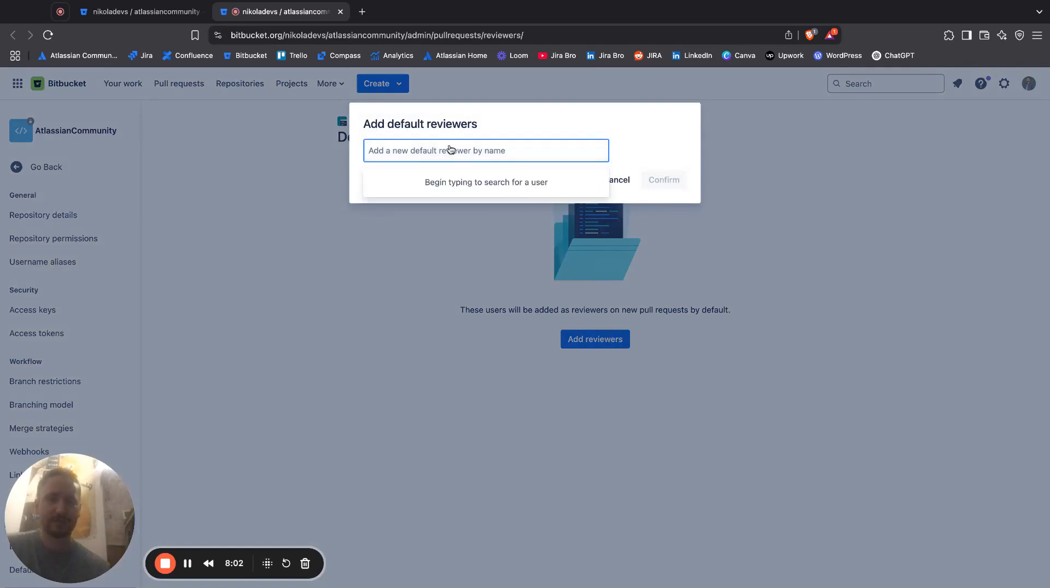
{"action": "type", "text": "nikola"}
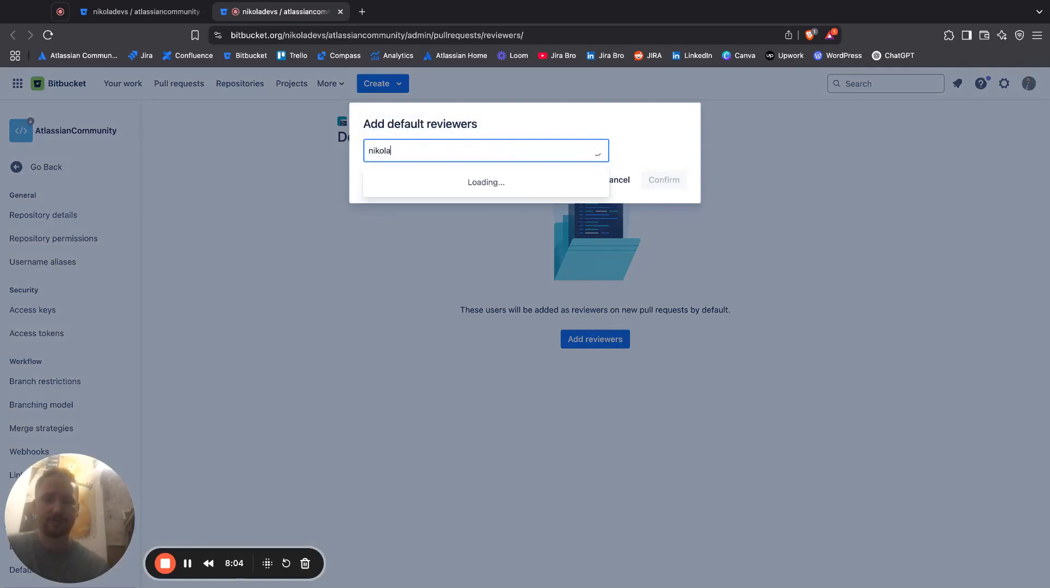
{"action": "left_click", "coordinate": [485, 182]}
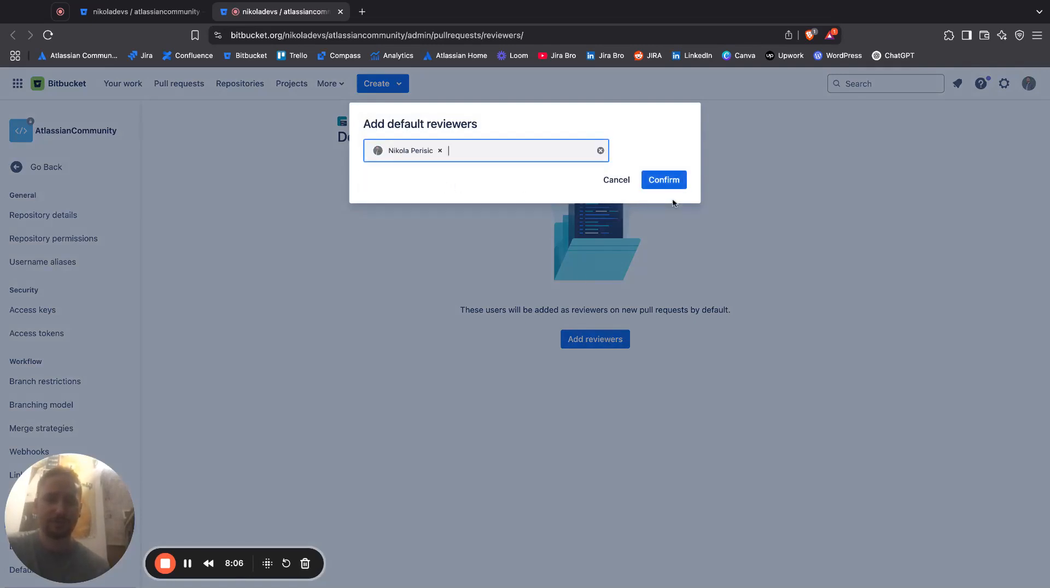
{"action": "left_click", "coordinate": [663, 179]}
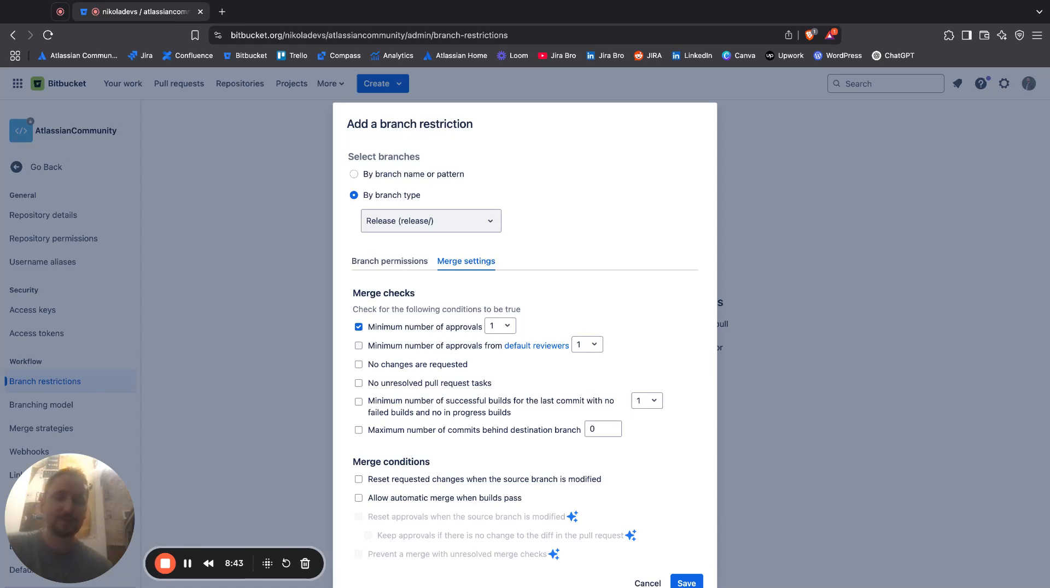
{"action": "mouse_move", "coordinate": [603, 552]}
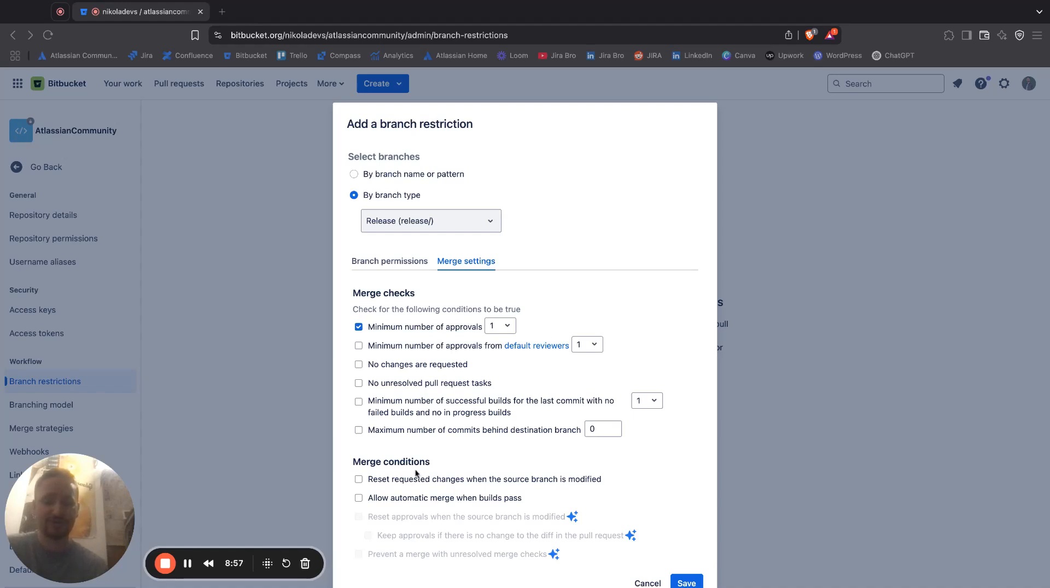
{"action": "mouse_move", "coordinate": [129, 482]}
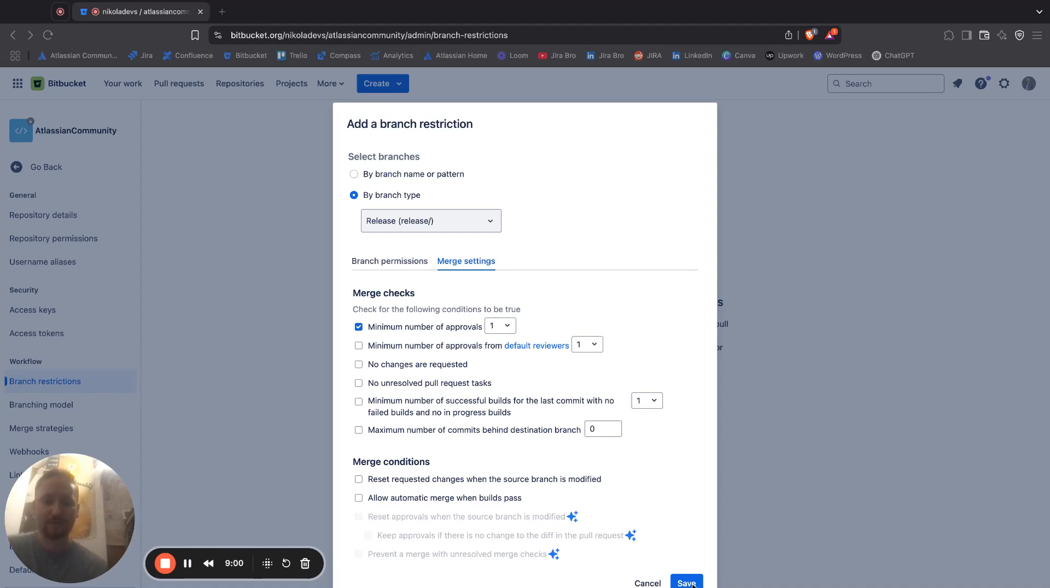
Step: Save the new Release branch restriction
{"action": "left_click", "coordinate": [686, 583]}
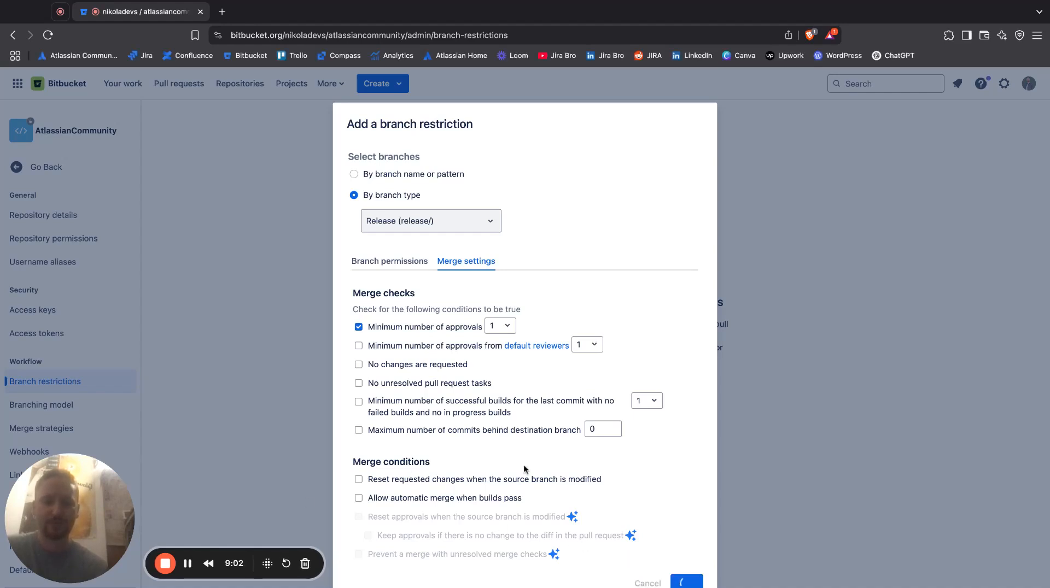
Step: Complete the save so the release/* restriction lists with its 1-approval check
{"action": "left_click", "coordinate": [685, 582]}
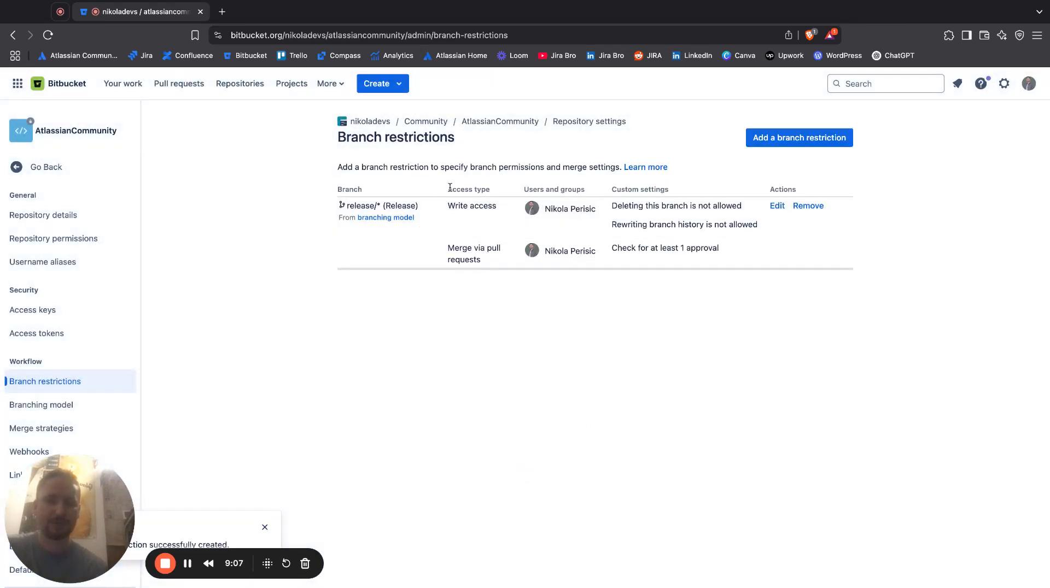
{"action": "mouse_move", "coordinate": [289, 425]}
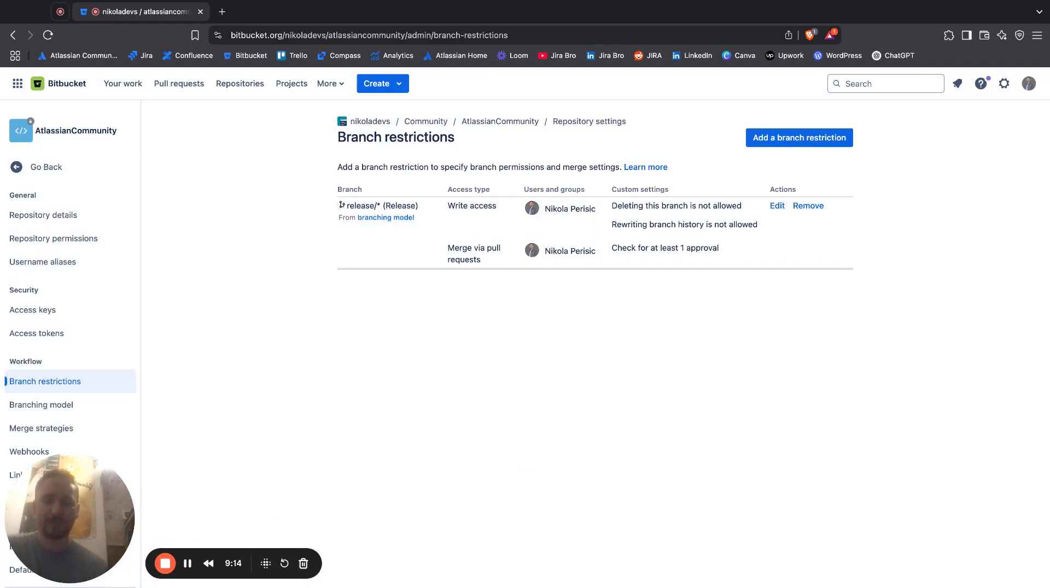
{"action": "mouse_move", "coordinate": [165, 563]}
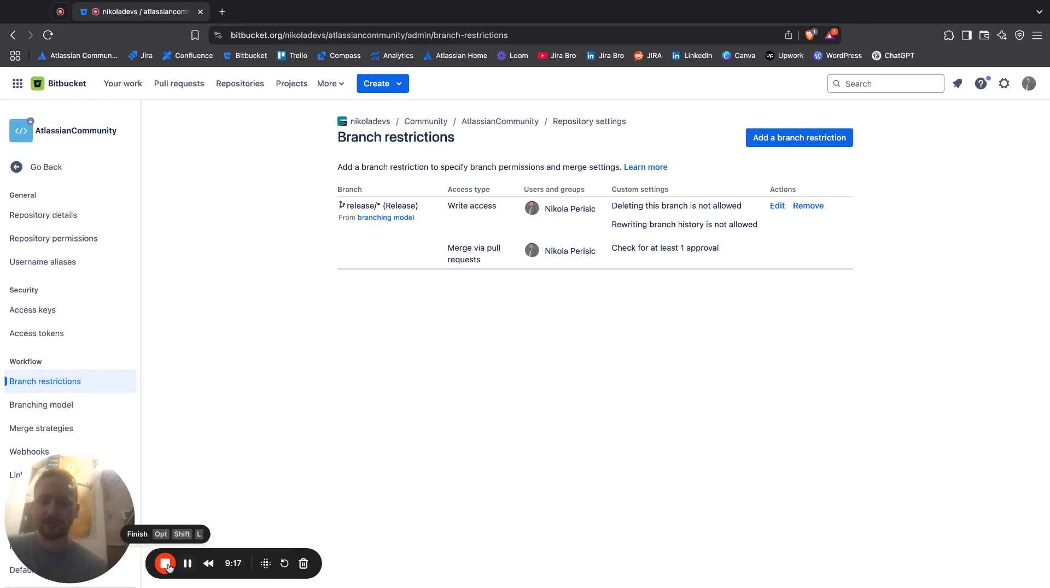